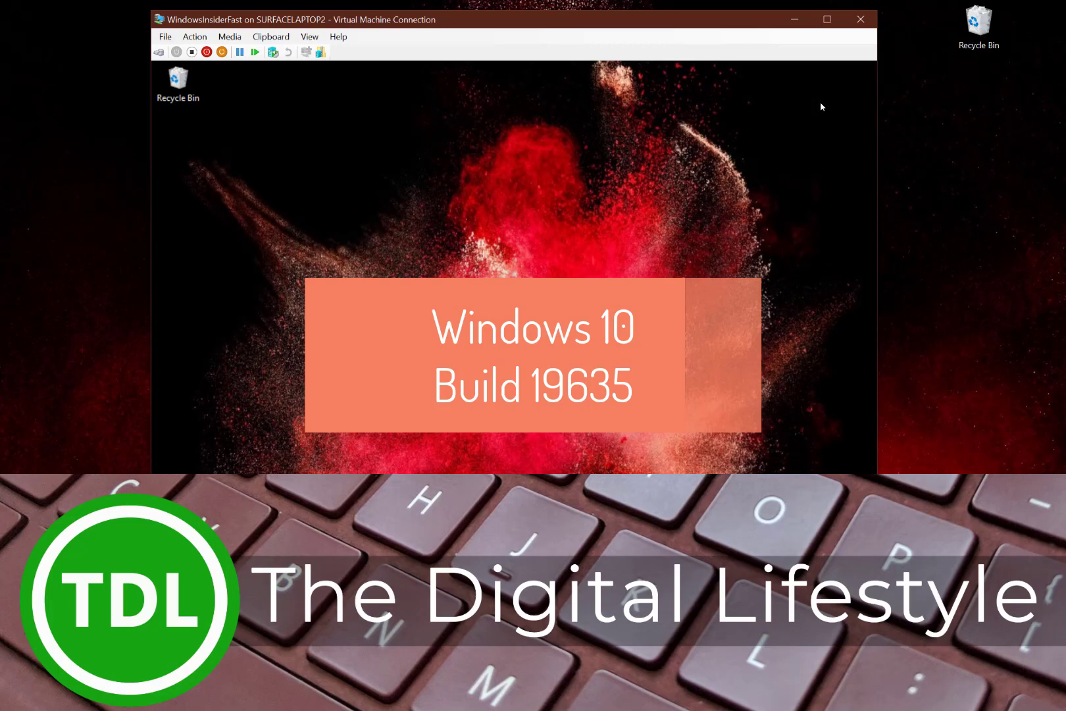
- Focus the virtual machine window and launch File Explorer at Quick access from the taskbar
{"action": "left_click", "coordinate": [826, 18]}
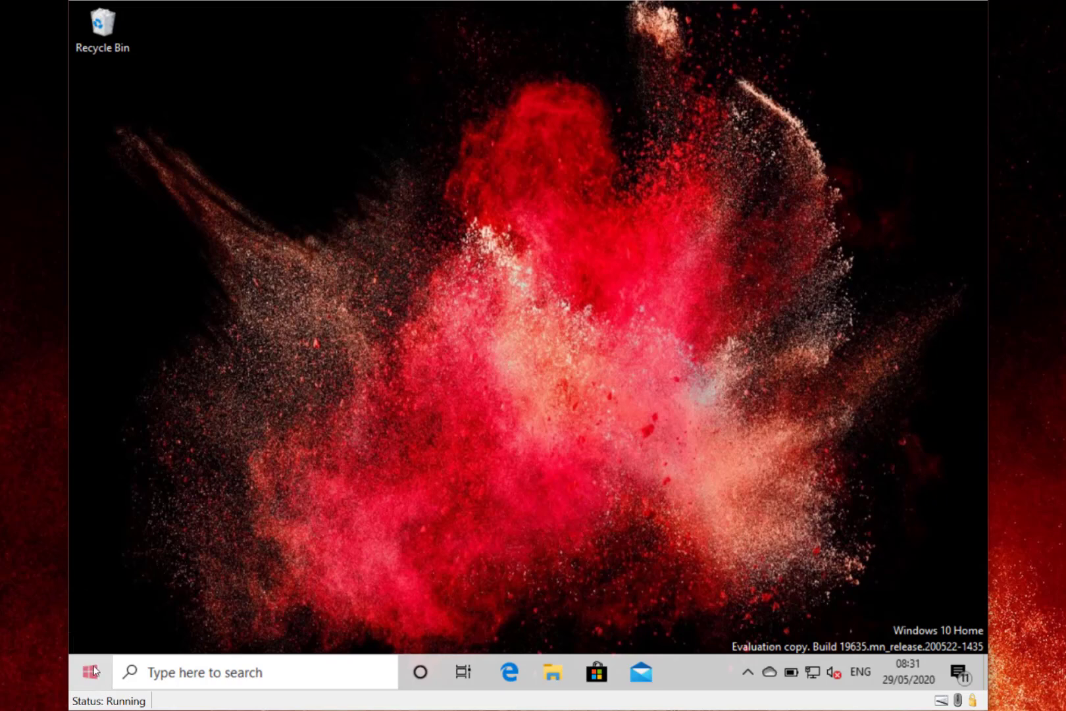
{"action": "left_click", "coordinate": [88, 671]}
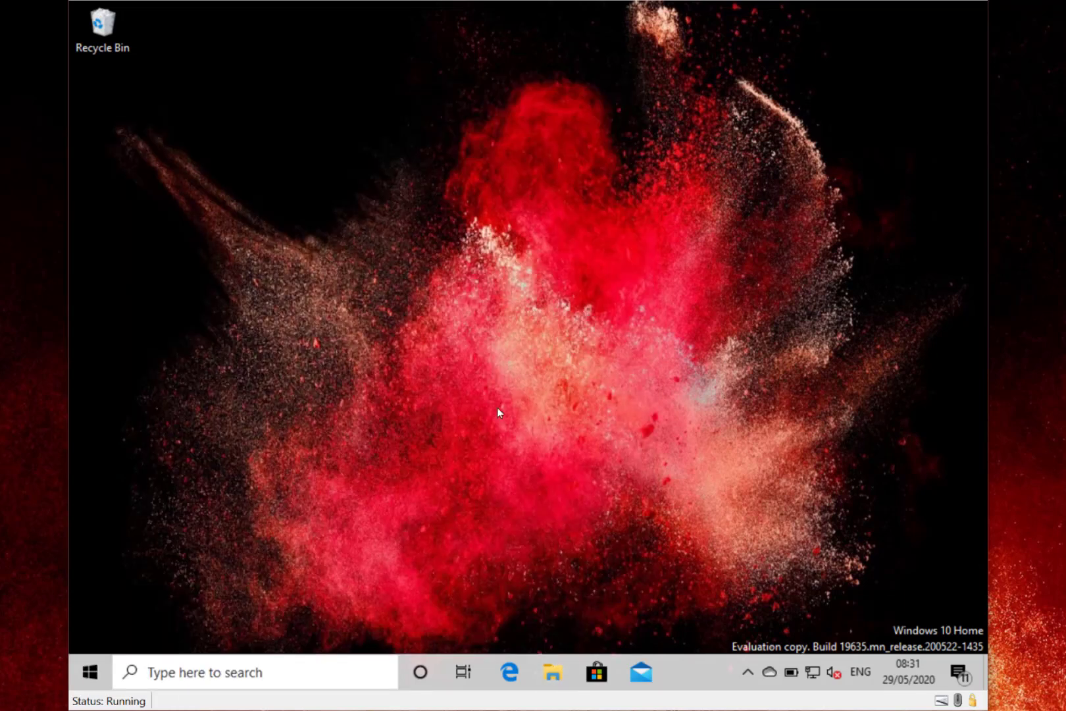
{"action": "mouse_move", "coordinate": [537, 292]}
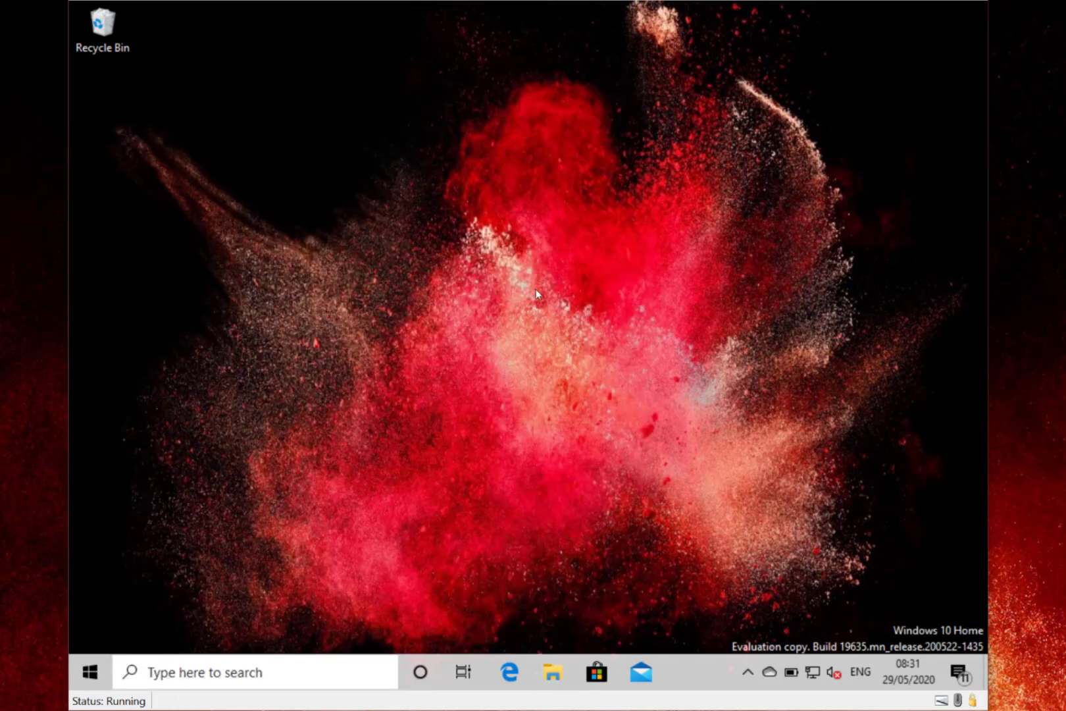
{"action": "left_click", "coordinate": [551, 672]}
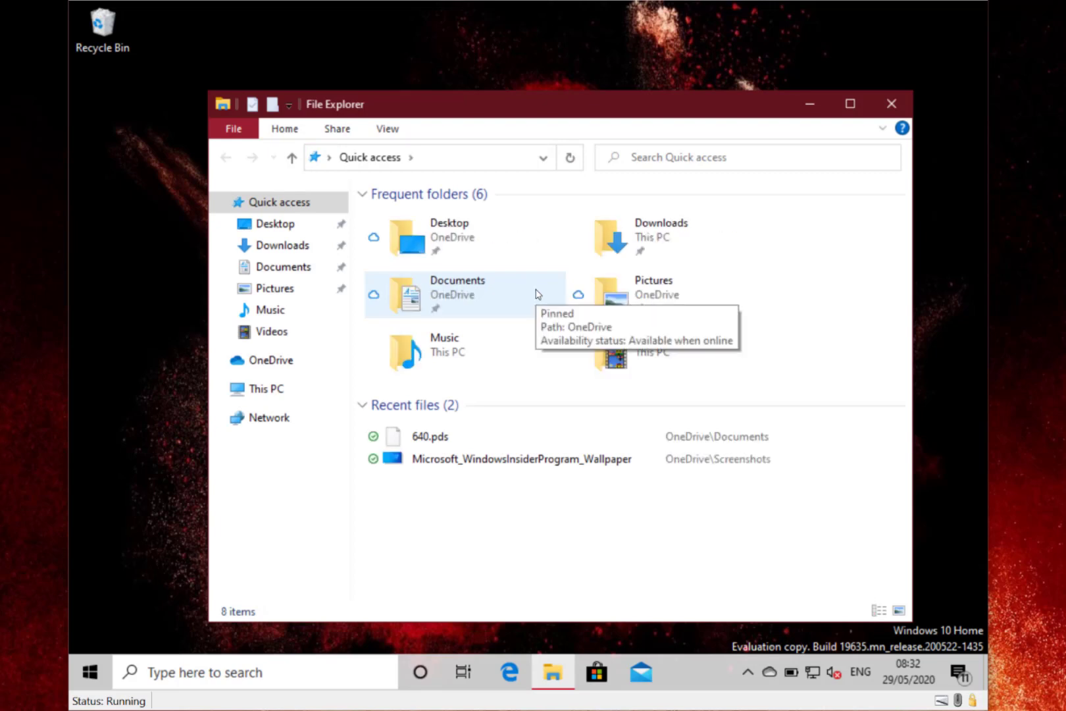
{"action": "mouse_move", "coordinate": [747, 632]}
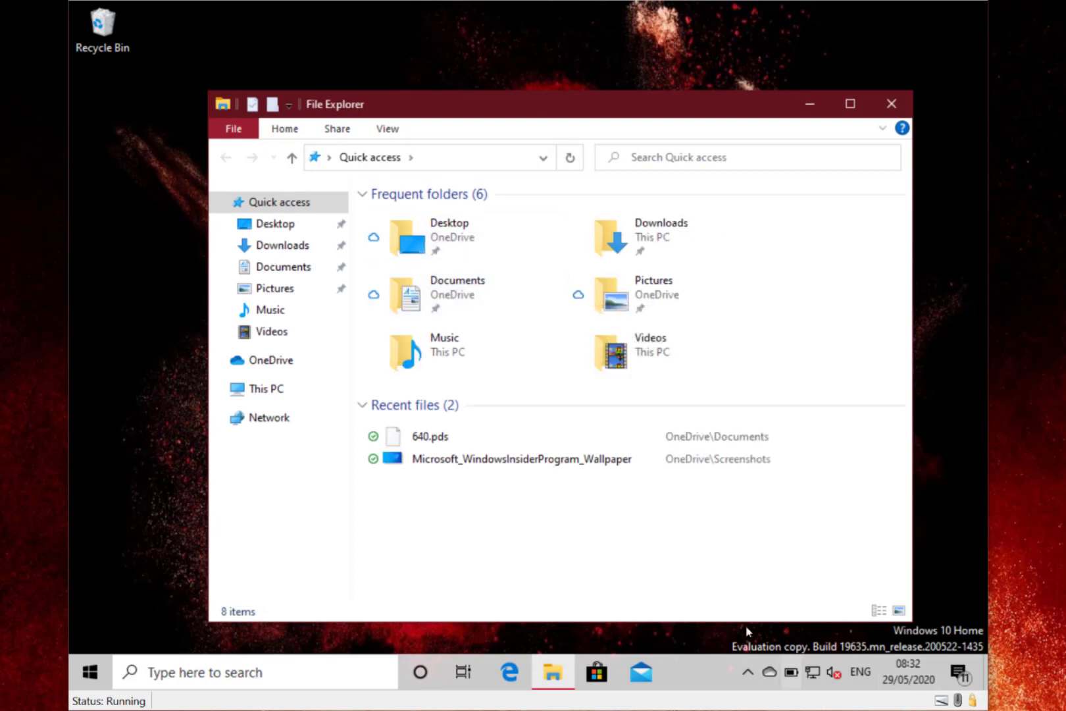
{"action": "mouse_move", "coordinate": [749, 672]}
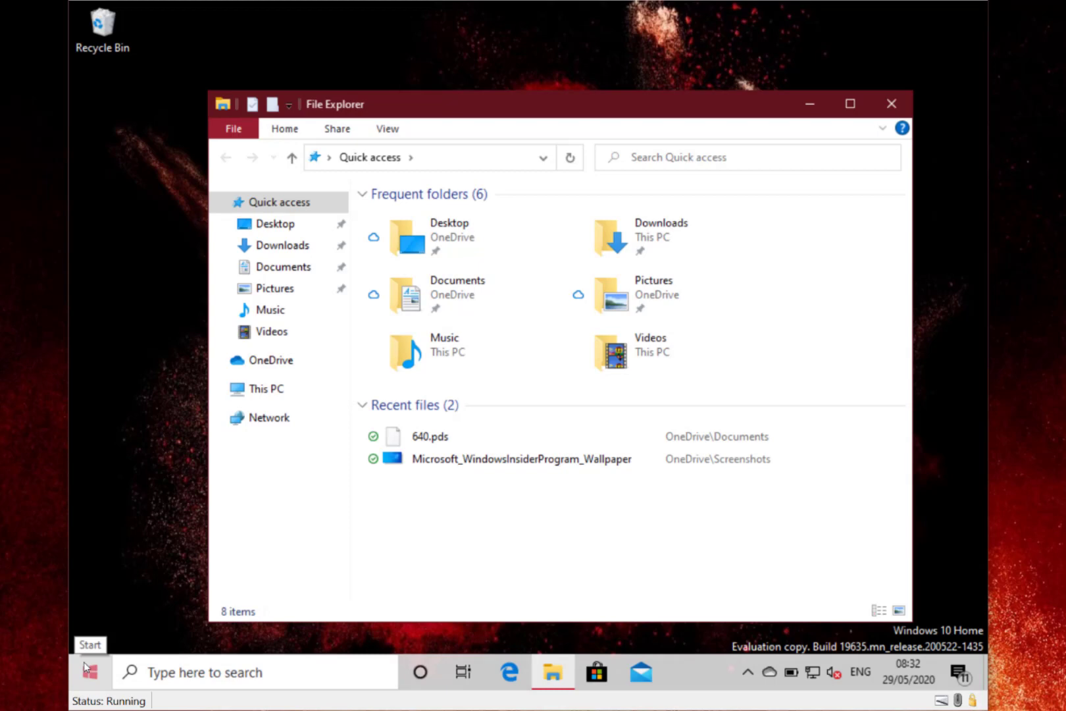
- Show the Start menu with its Productivity and Explore tiles, then dismiss it
{"action": "left_click", "coordinate": [89, 671]}
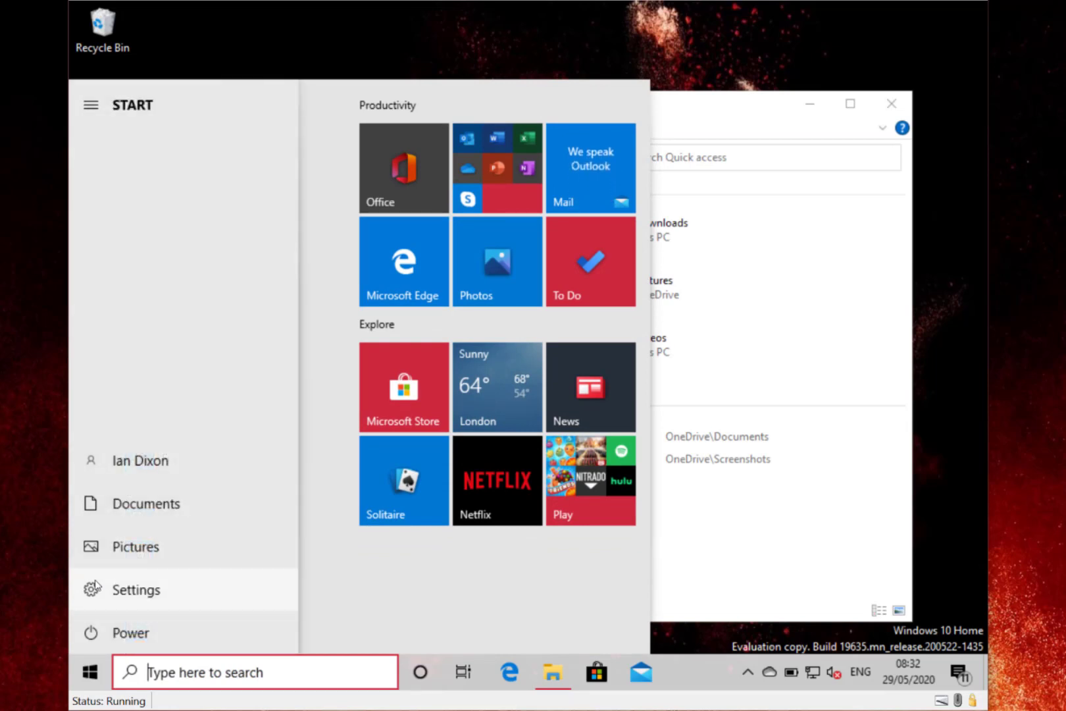
{"action": "left_click", "coordinate": [91, 105]}
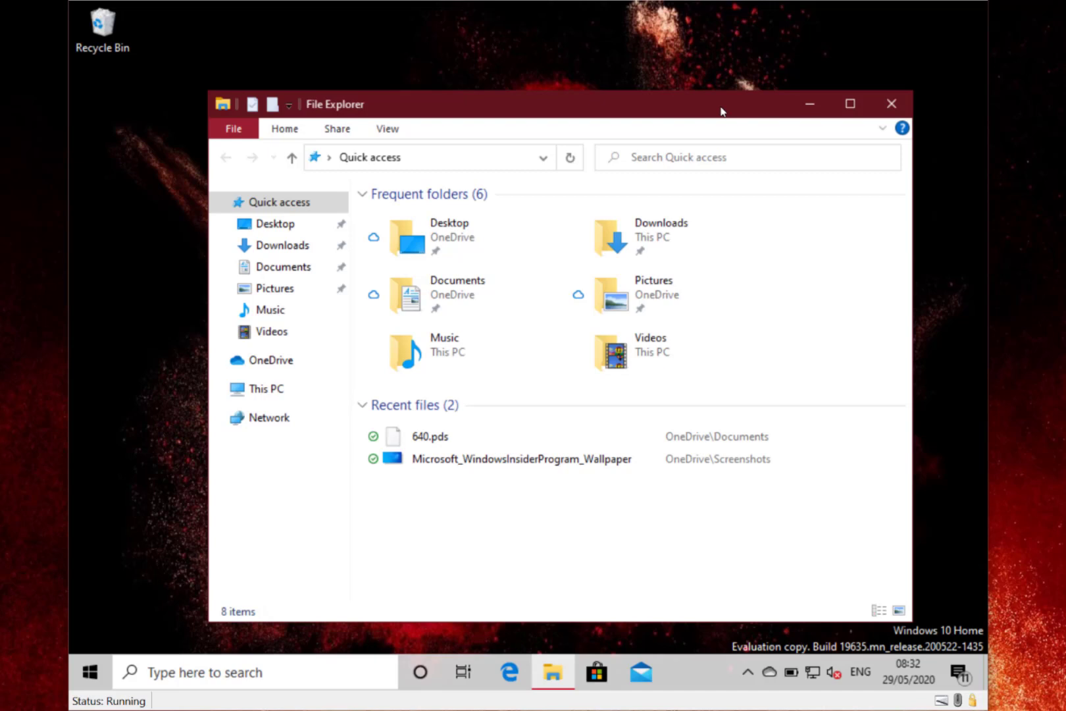
{"action": "mouse_move", "coordinate": [798, 189]}
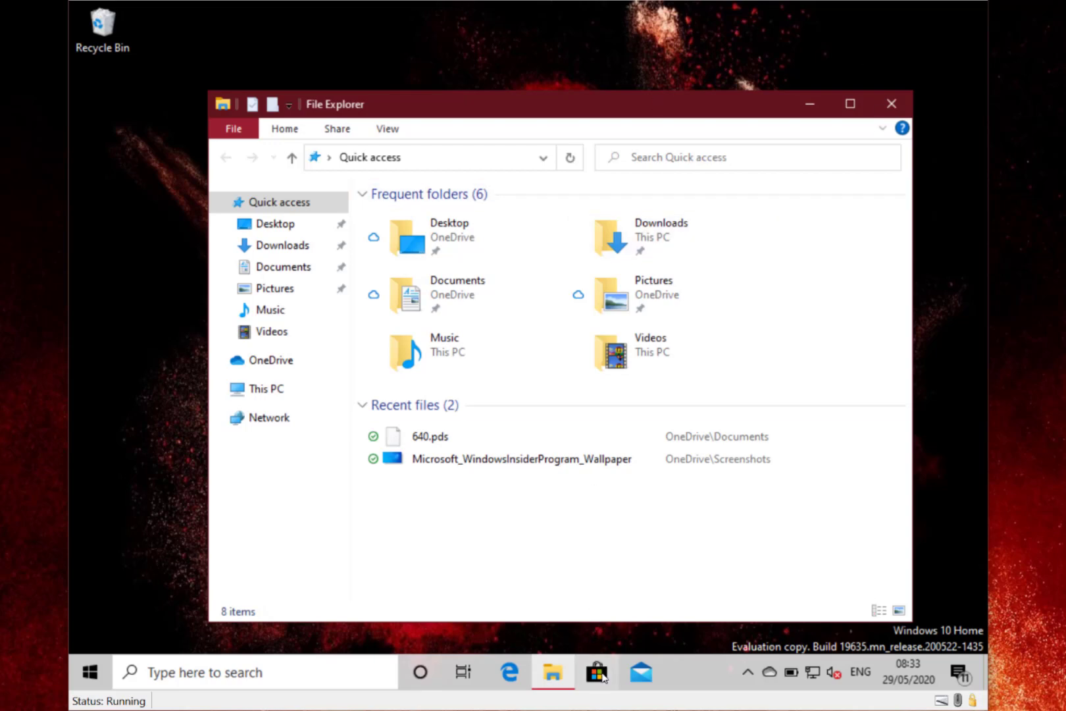
- Launch Microsoft Store from the taskbar so its loading splash appears
{"action": "left_click", "coordinate": [597, 672]}
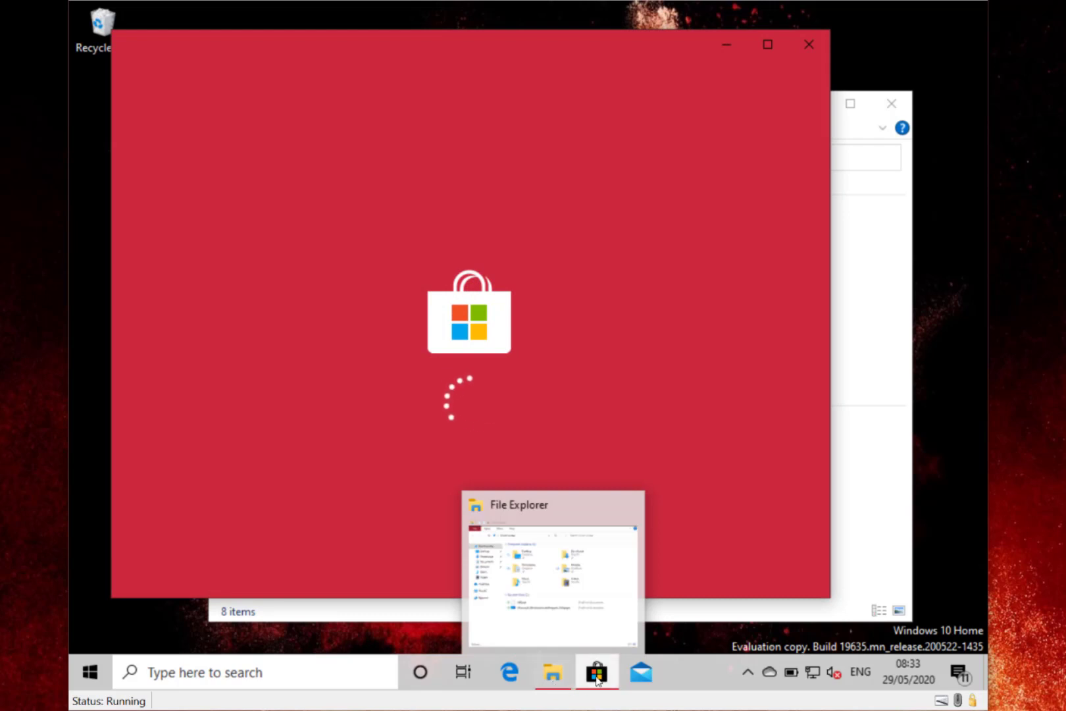
{"action": "mouse_move", "coordinate": [551, 673]}
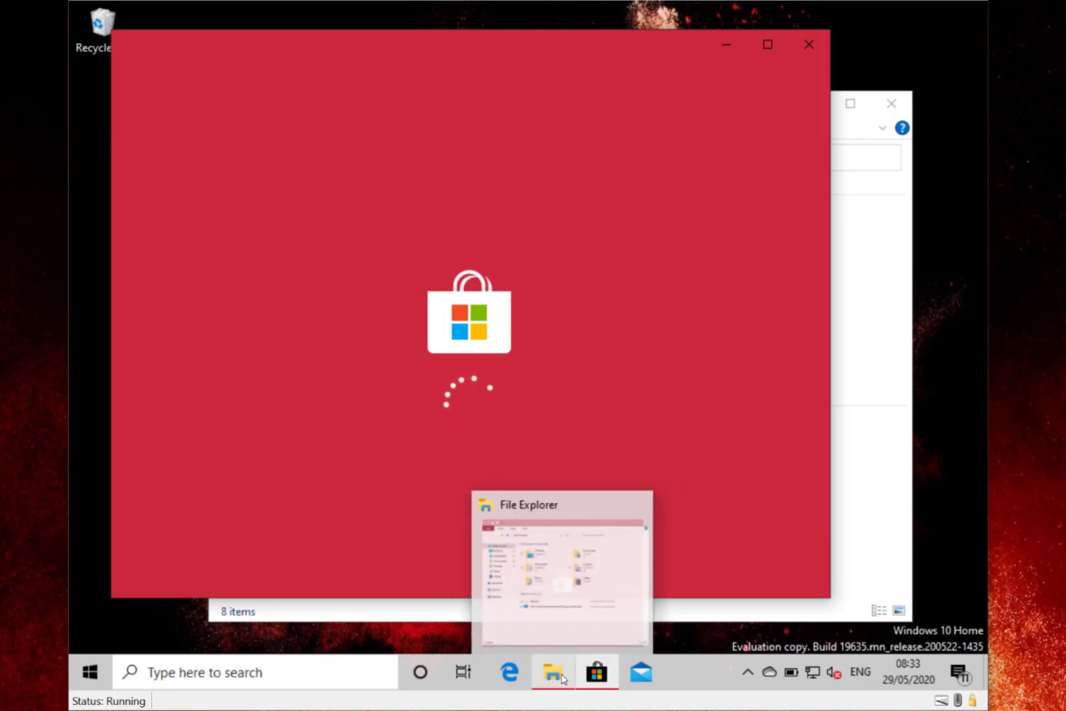